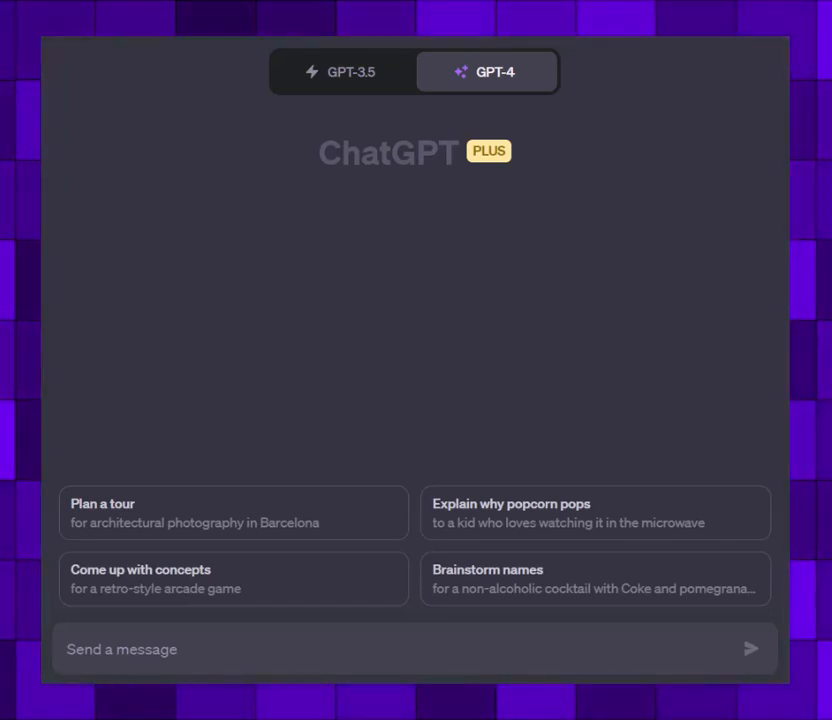
# Step: Write the prompt "show 5 shortcut in Excel" in the GPT-4 message box without sending
pyautogui.click(122, 648)
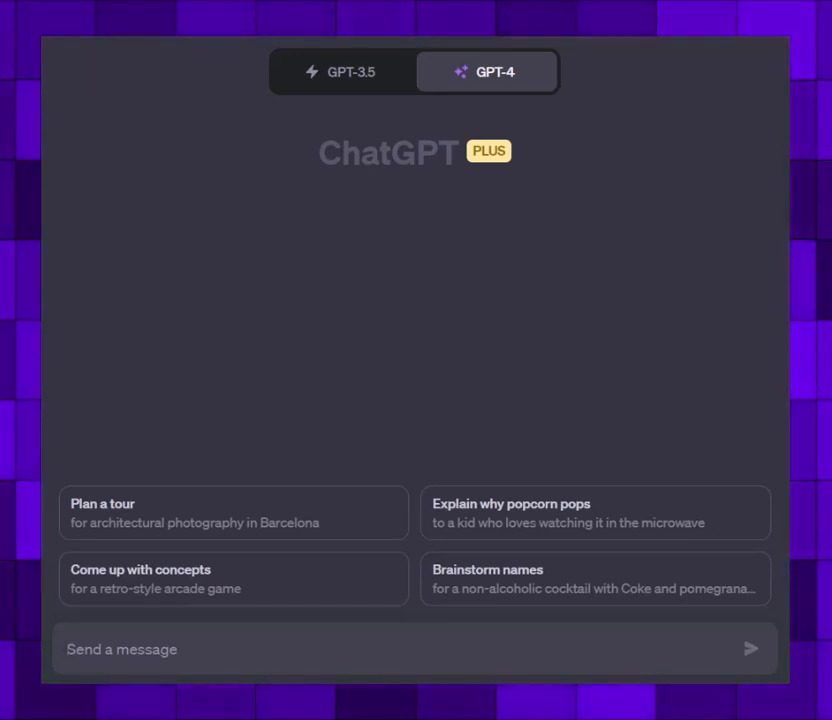
pyautogui.write('show 5 short')
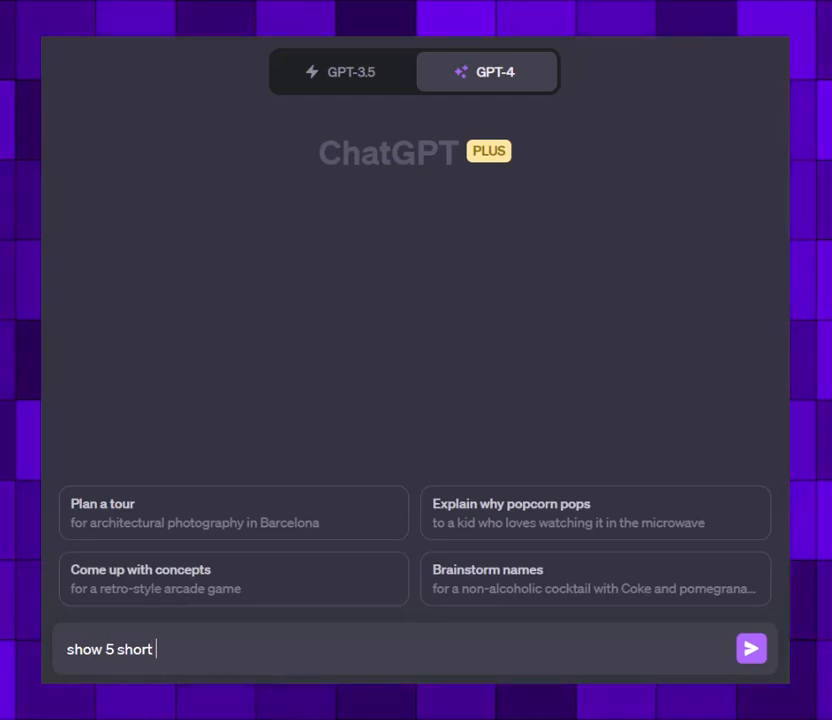
pyautogui.write('cut in Excel')
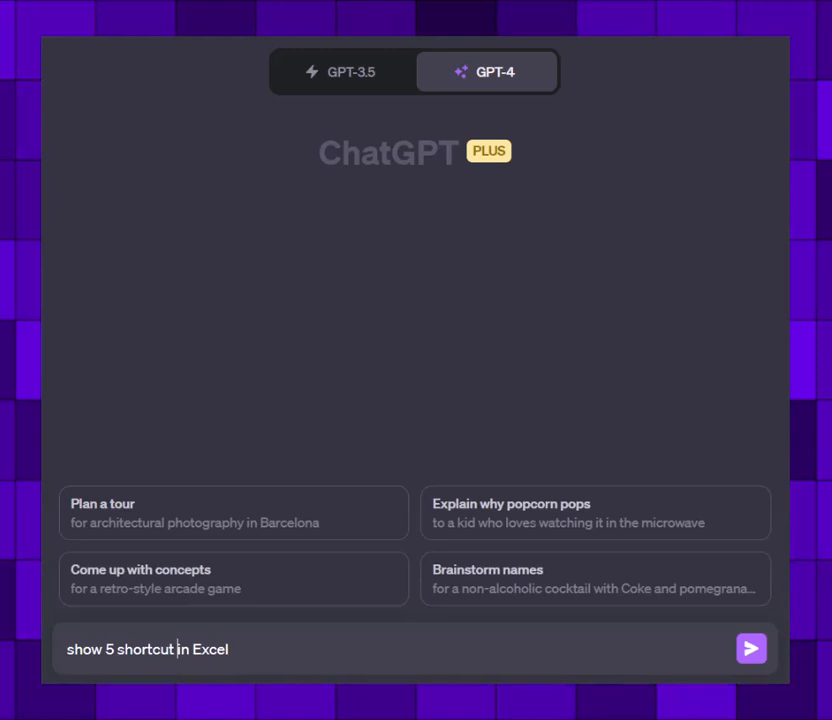
# Step: Send the five-shortcut request, then send the follow-up "10 more pls" for ten more
pyautogui.click(752, 648)
pyautogui.write('10')
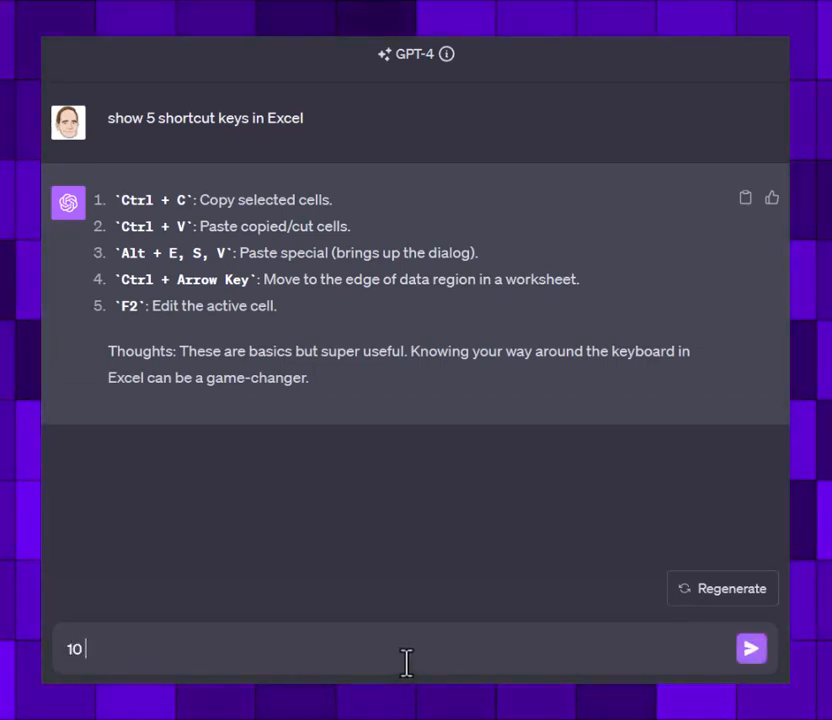
pyautogui.click(752, 648)
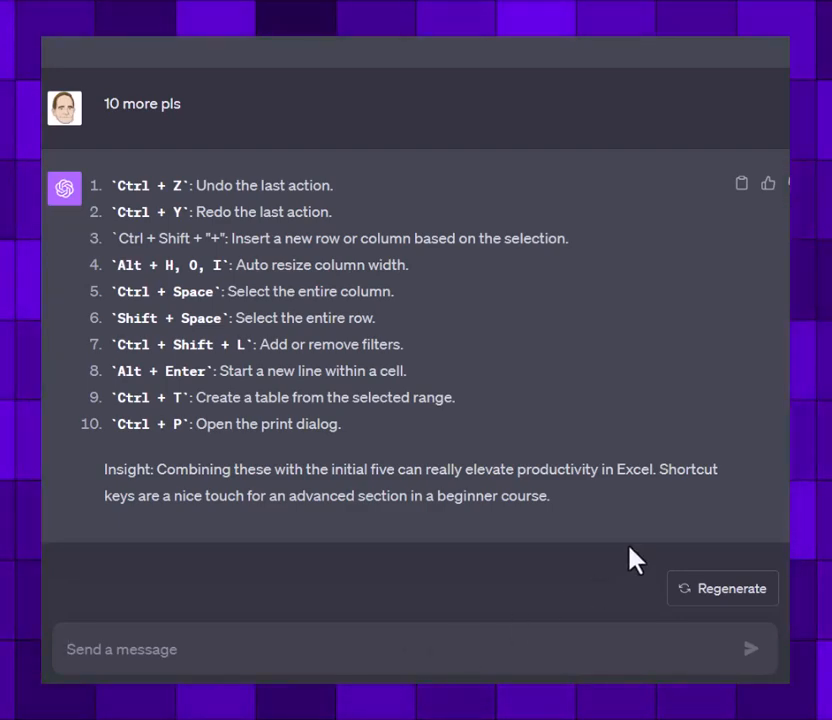
pyautogui.moveTo(520, 468)
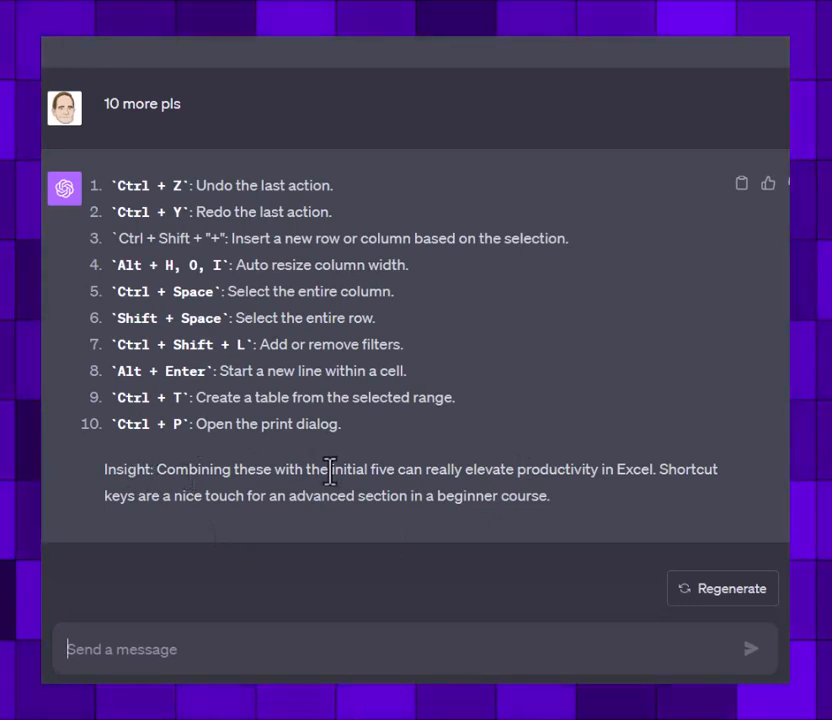
pyautogui.moveTo(476, 614)
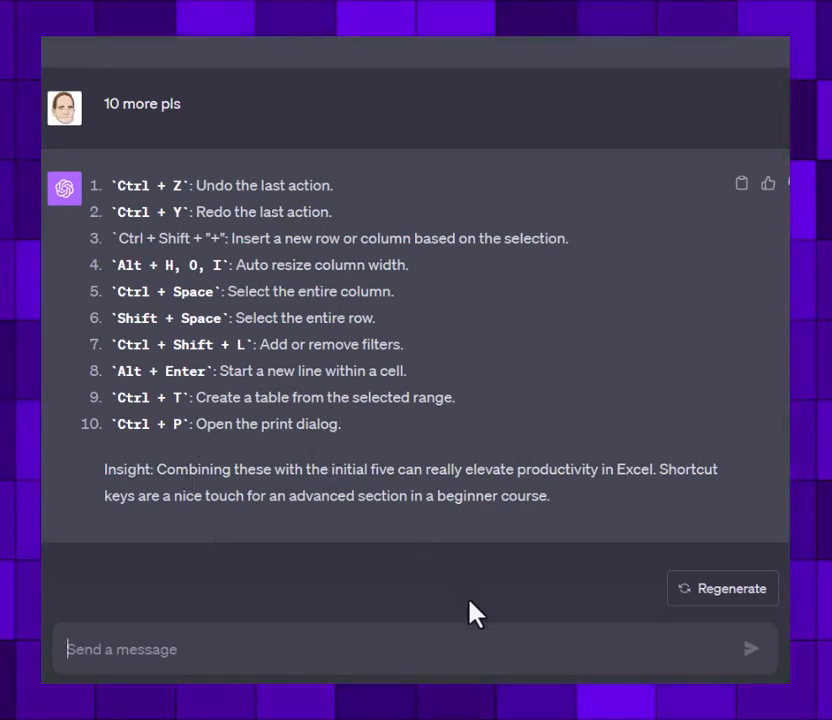
pyautogui.moveTo(436, 656)
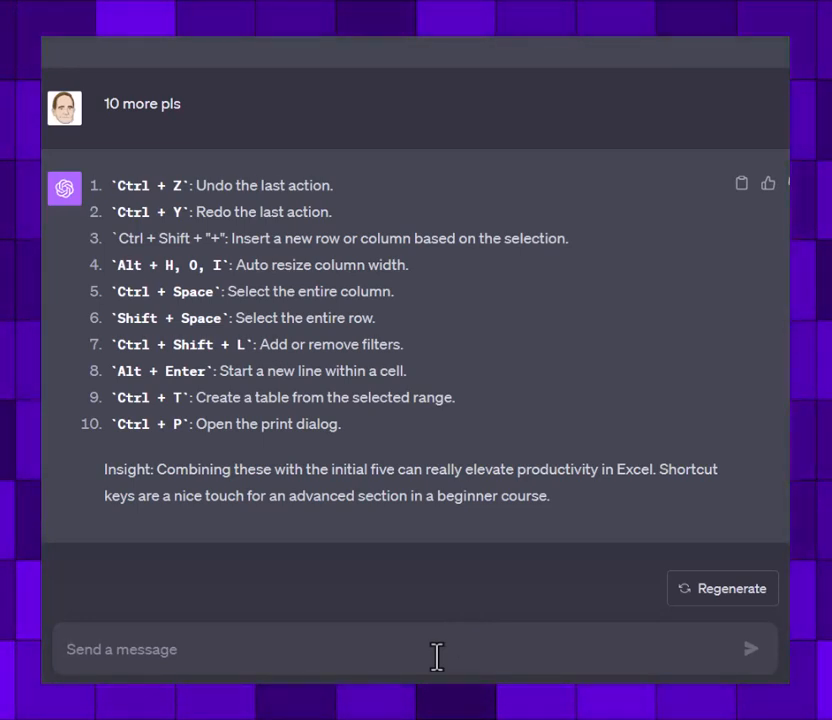
# Step: Send the follow-up "put them all together in a table", correcting a typo along the way
pyautogui.write('put them all toger')
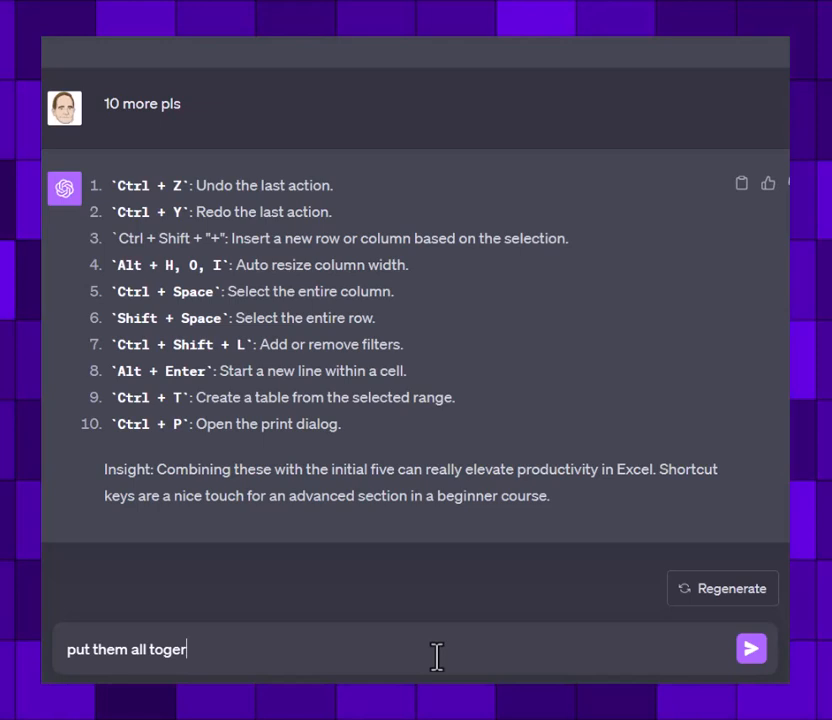
pyautogui.press('Backspace')
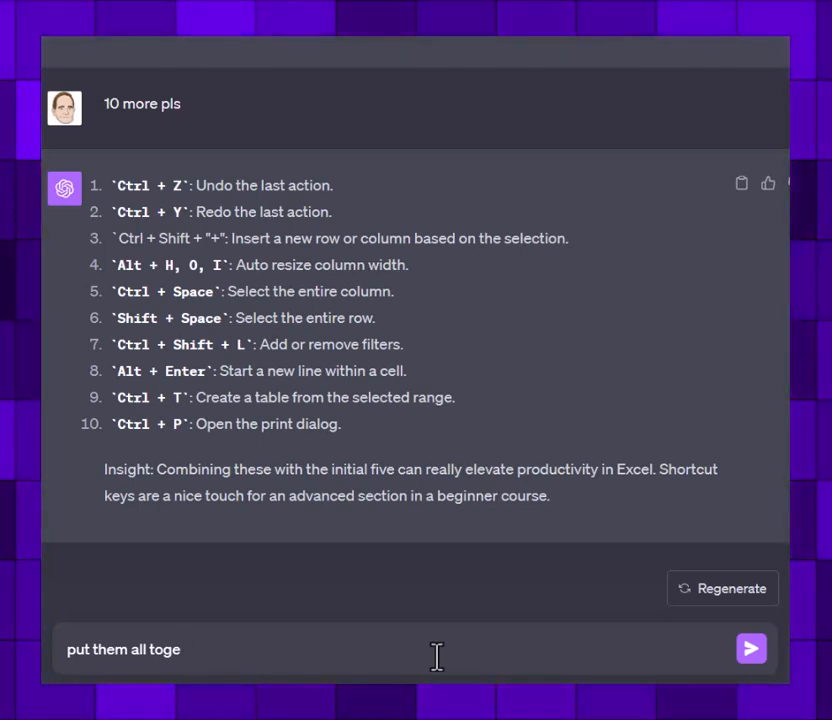
pyautogui.write('ther')
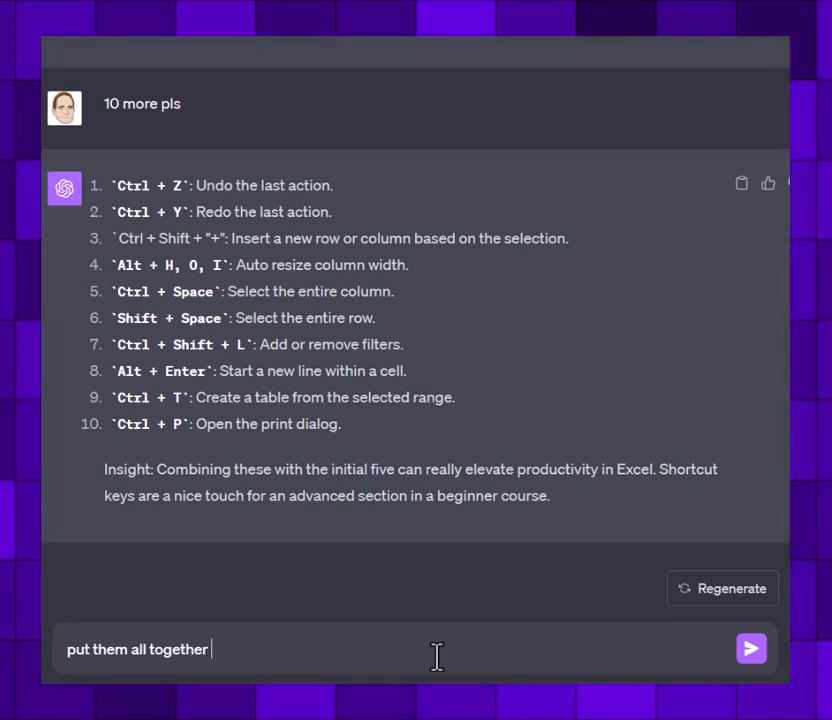
pyautogui.write('na d')
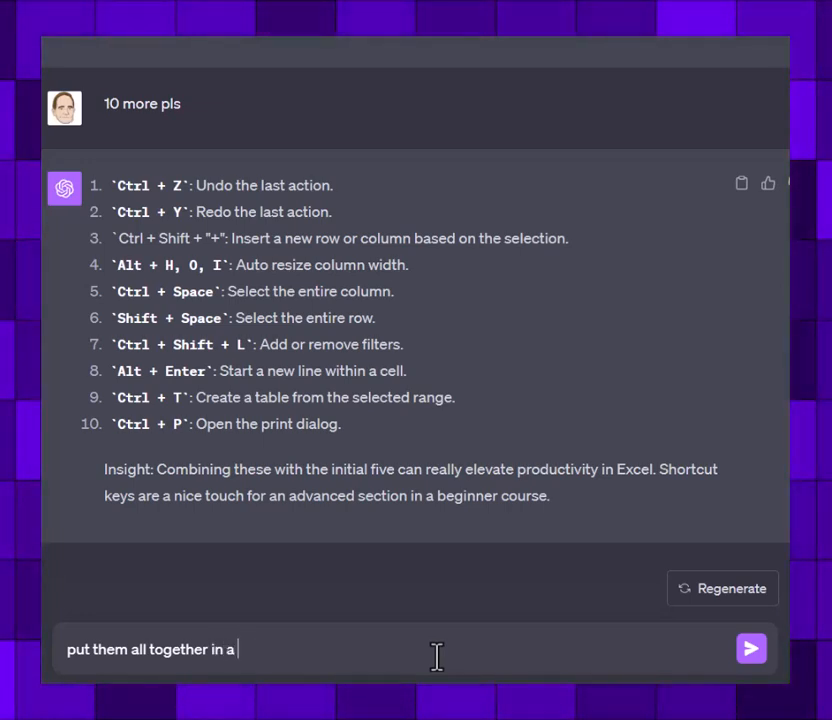
pyautogui.click(752, 648)
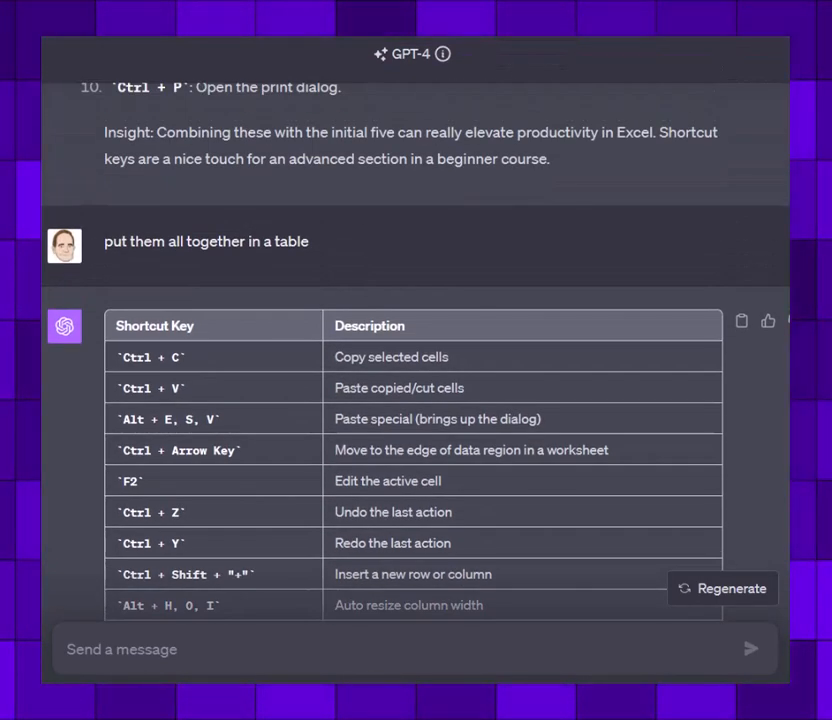
pyautogui.moveTo(752, 344)
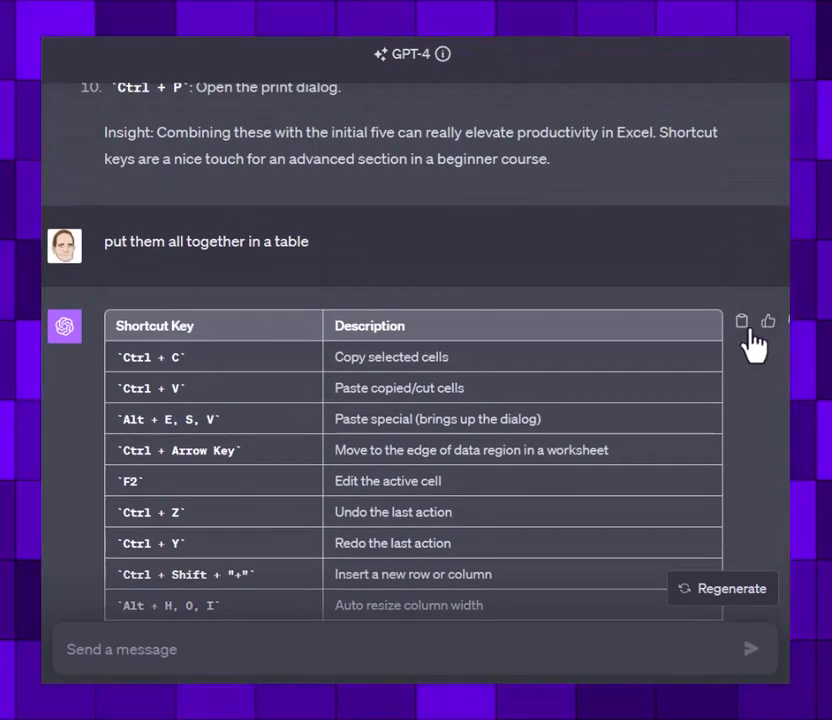
# Step: Copy the completed Shortcut Key and Description table reply to the clipboard
pyautogui.click(740, 320)
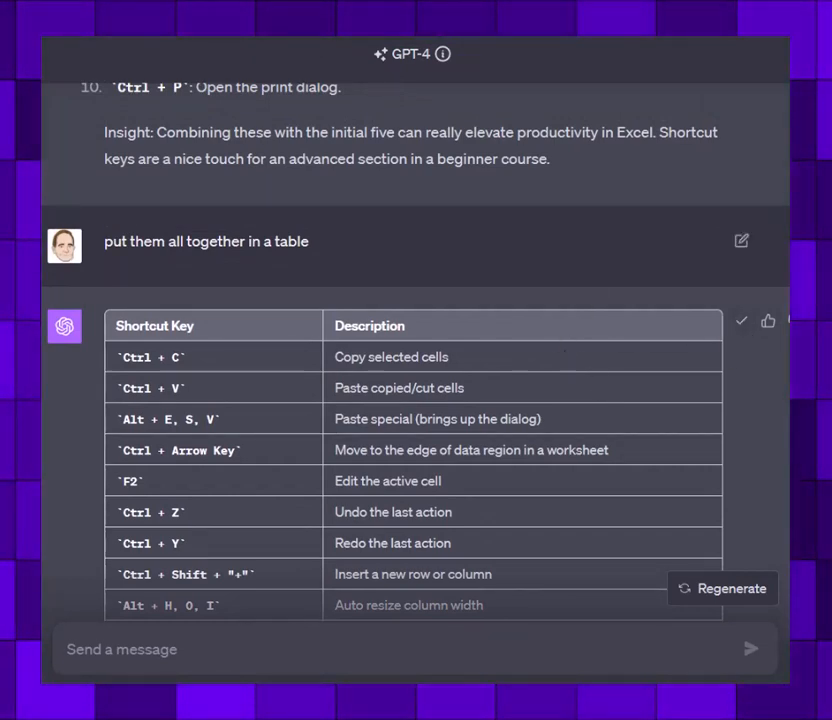
pyautogui.click(740, 320)
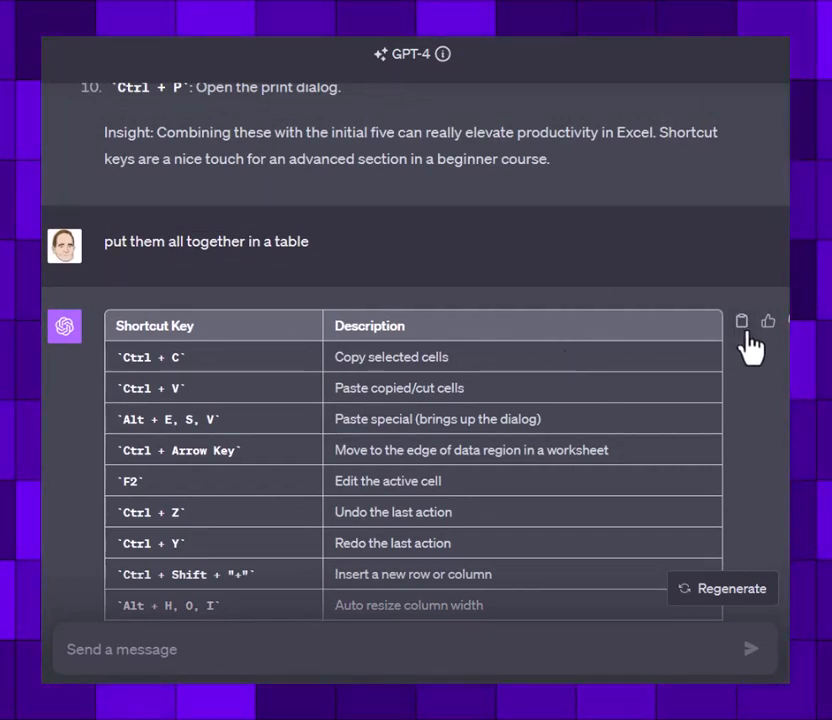
pyautogui.click(740, 320)
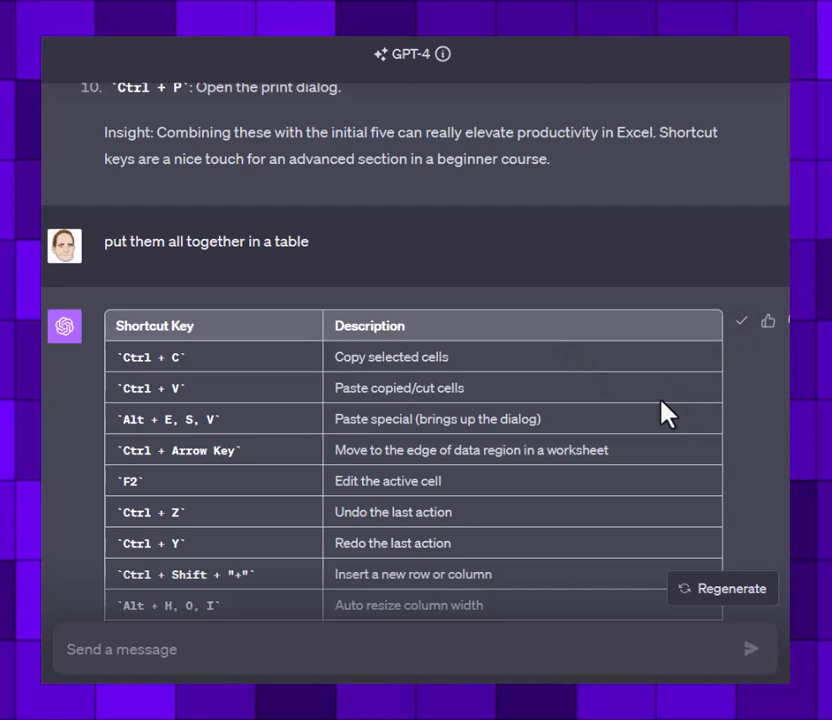
pyautogui.click(740, 320)
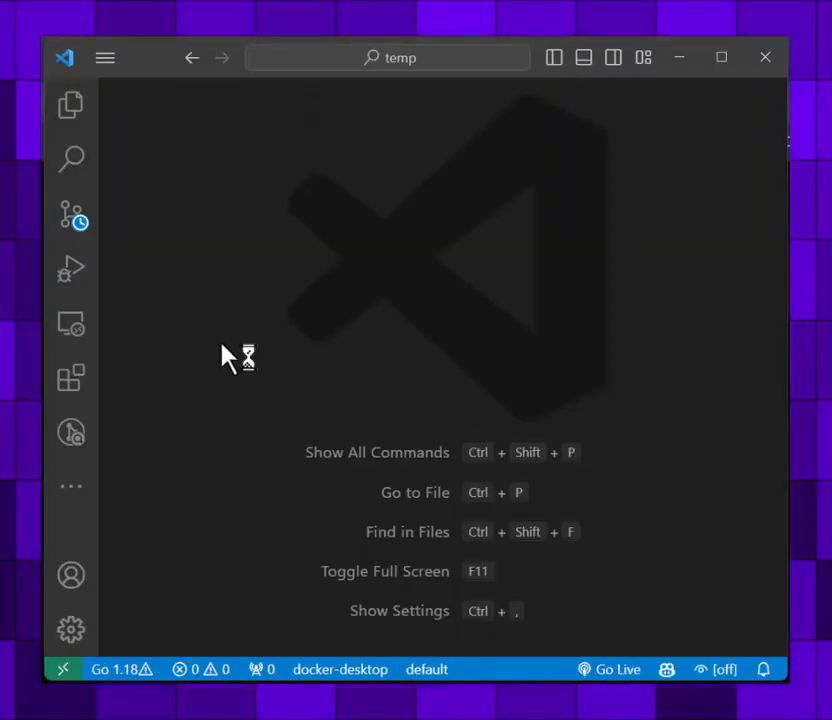
# Step: Create a new untitled file with its language set to Markdown for the shortcut table
pyautogui.press('ctrl+n')
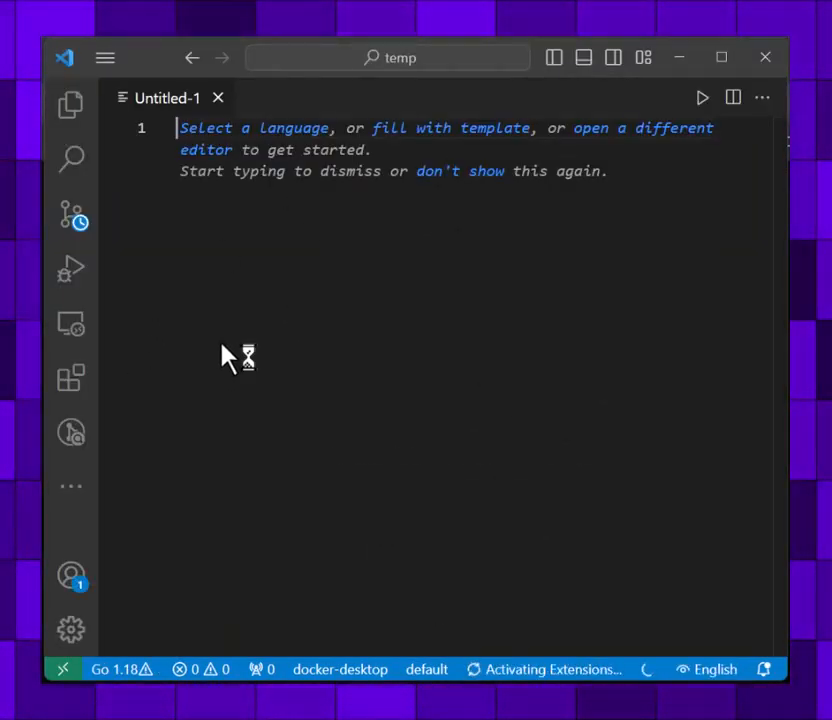
pyautogui.write('mar')
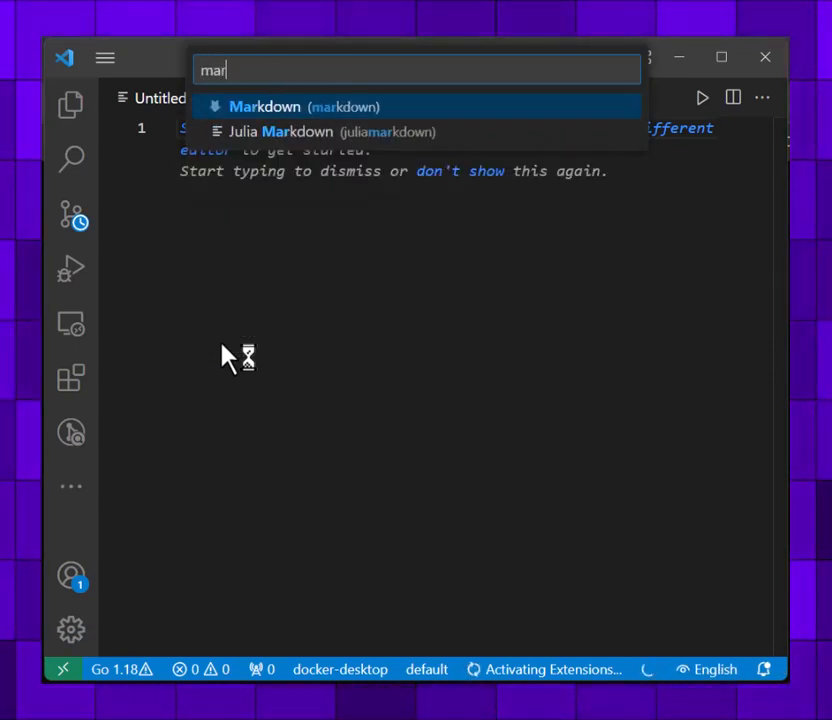
pyautogui.click(264, 106)
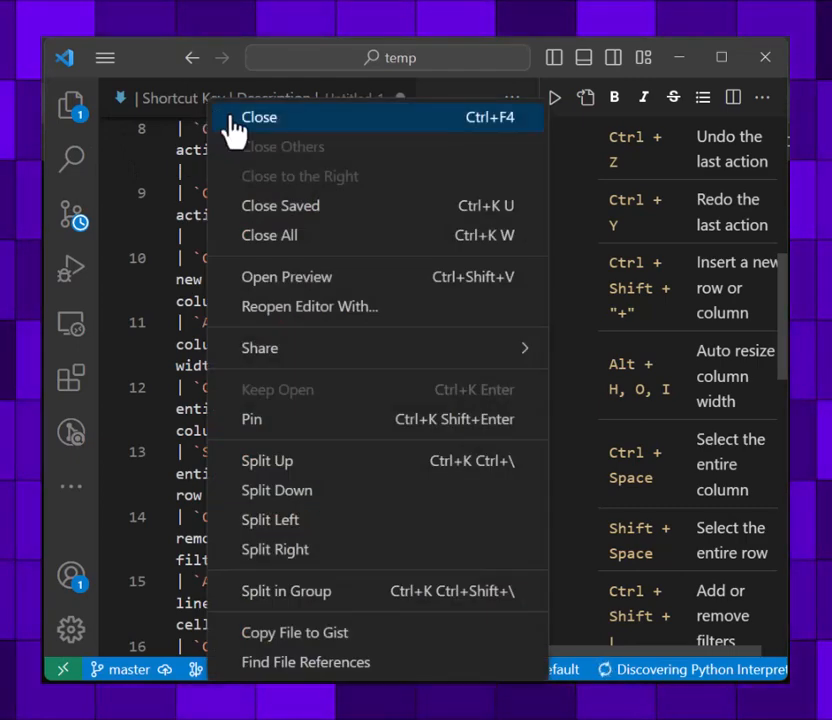
# Step: Close Untitled-1 with Don't Save and scroll through the remaining rendered table preview
pyautogui.click(258, 116)
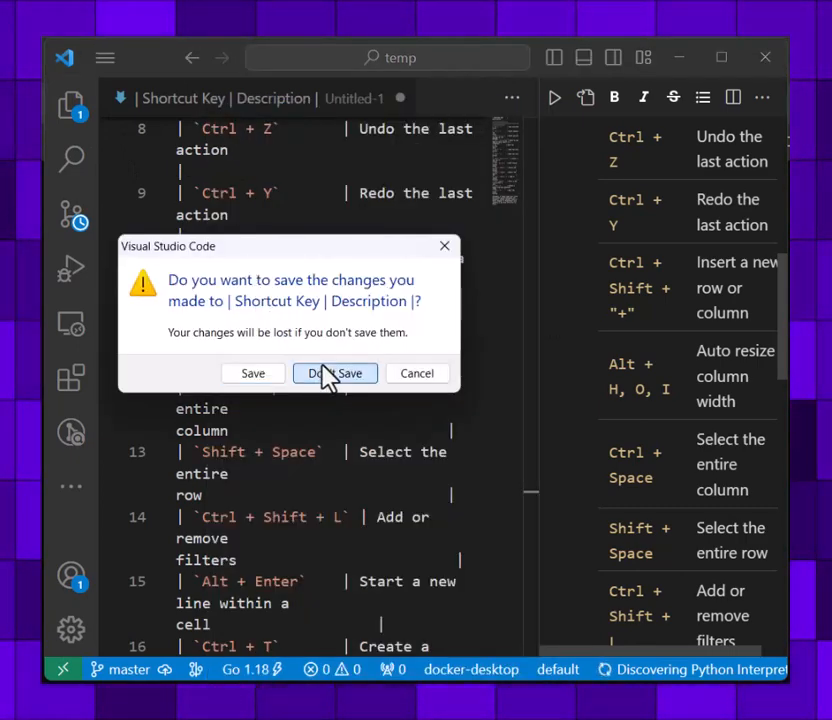
pyautogui.click(336, 372)
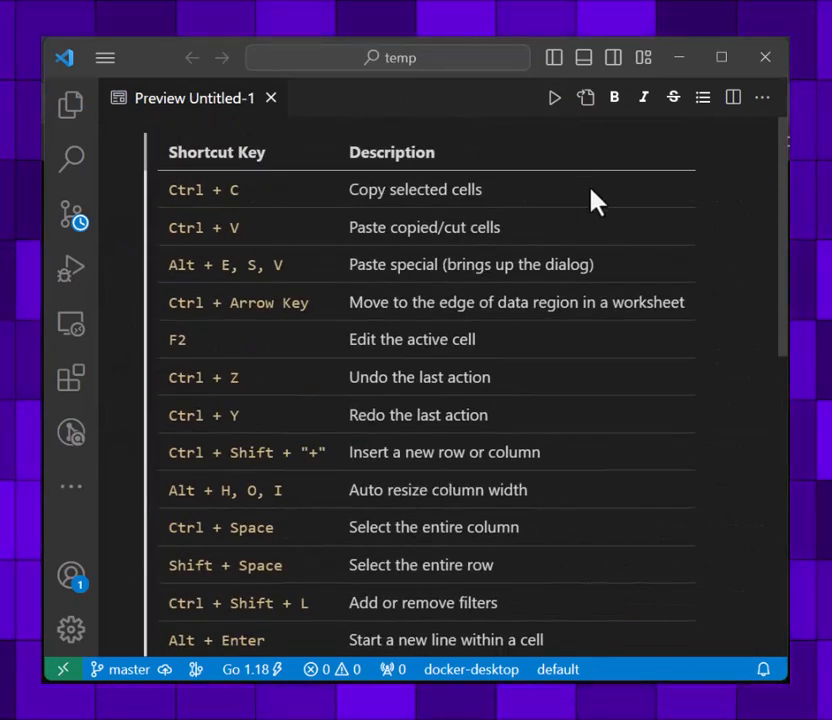
pyautogui.scroll(-3)
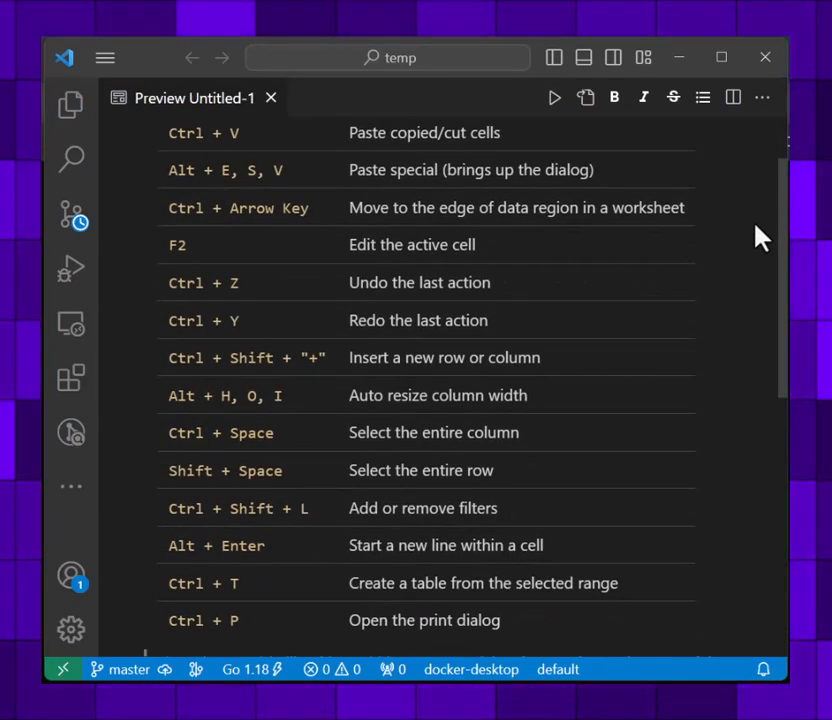